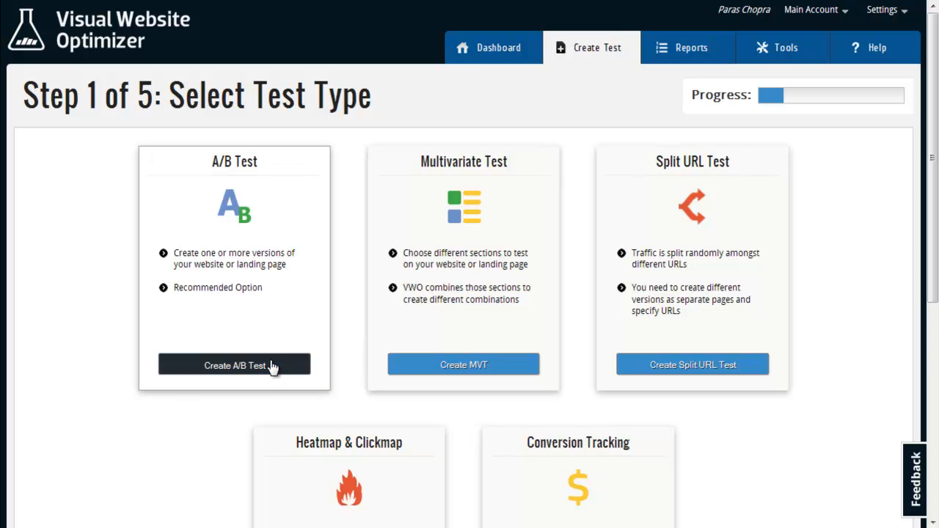
# Step: Create an A/B test on the visualwebsiteoptimizer.com/demo-site/ page
pyautogui.click(234, 366)
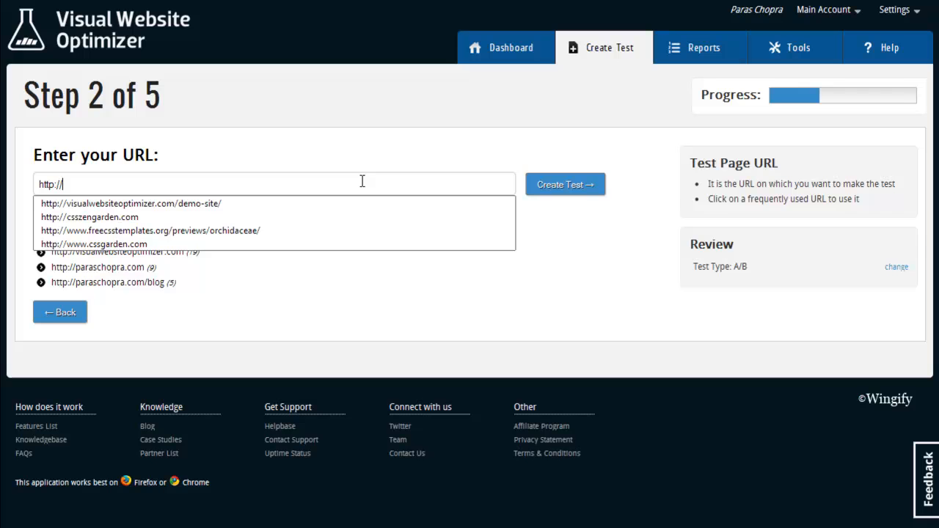
pyautogui.click(131, 203)
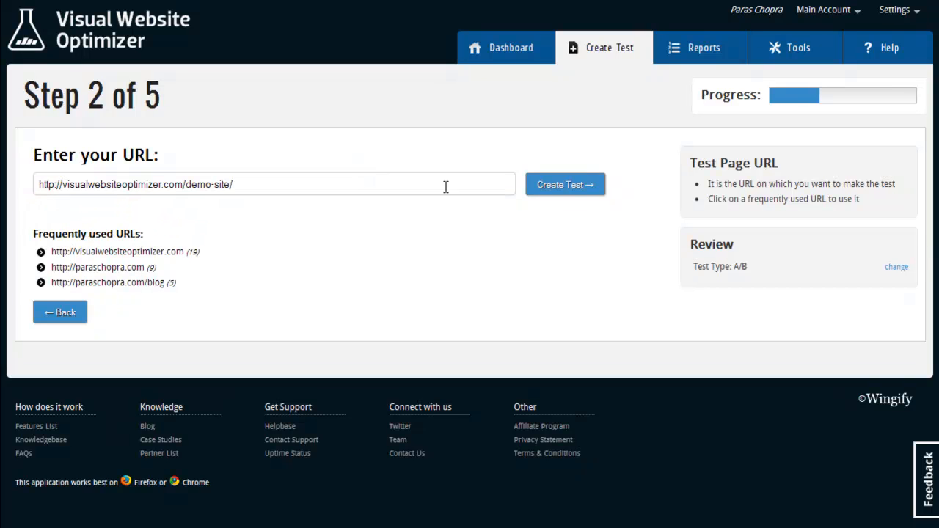
pyautogui.moveTo(498, 234)
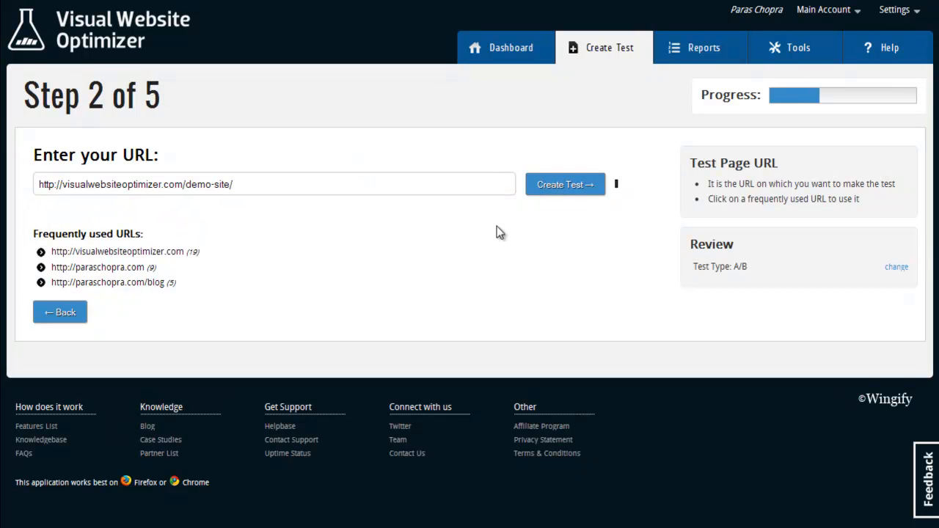
pyautogui.click(565, 184)
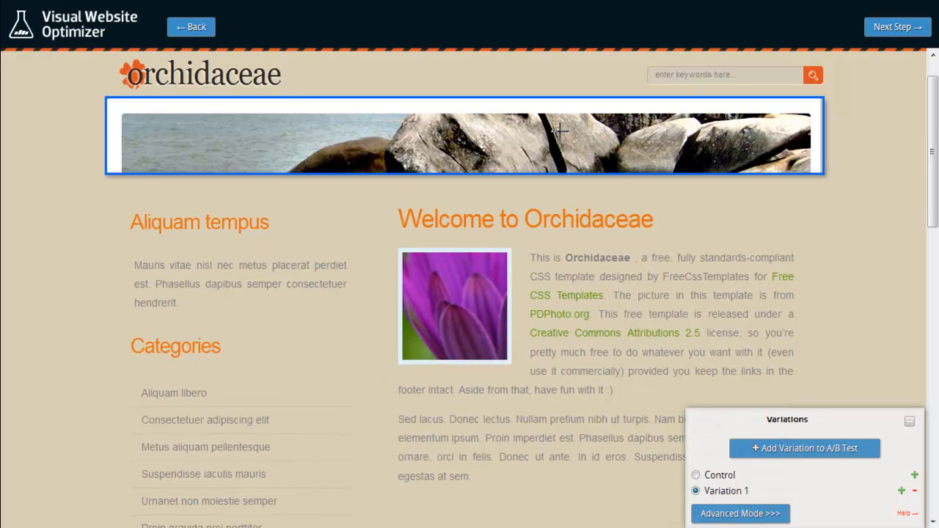
# Step: Retitle the heading 'Mahalo Orchidaceae' in Arial Black and edit the Aliquam tempus paragraph
pyautogui.click(525, 219)
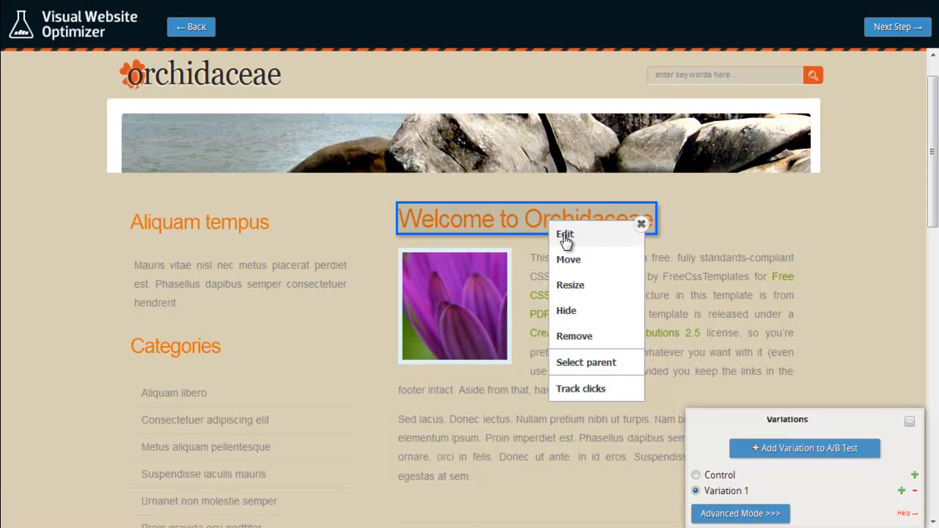
pyautogui.click(564, 234)
pyautogui.write('Mahalo Orchidaceae')
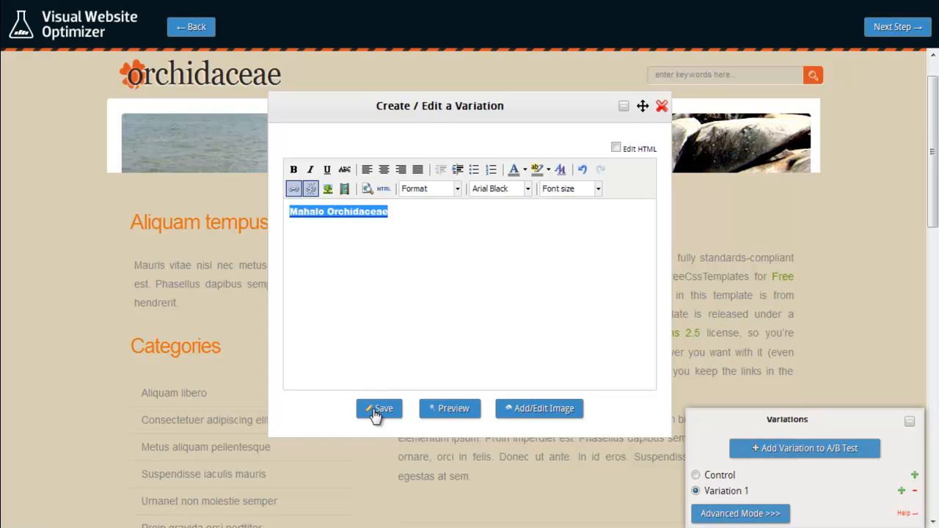
pyautogui.click(379, 408)
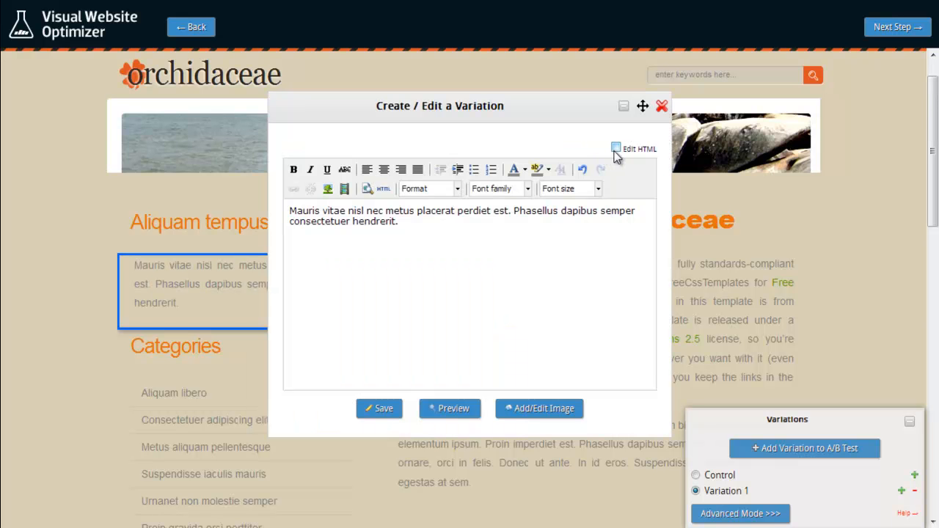
pyautogui.click(616, 148)
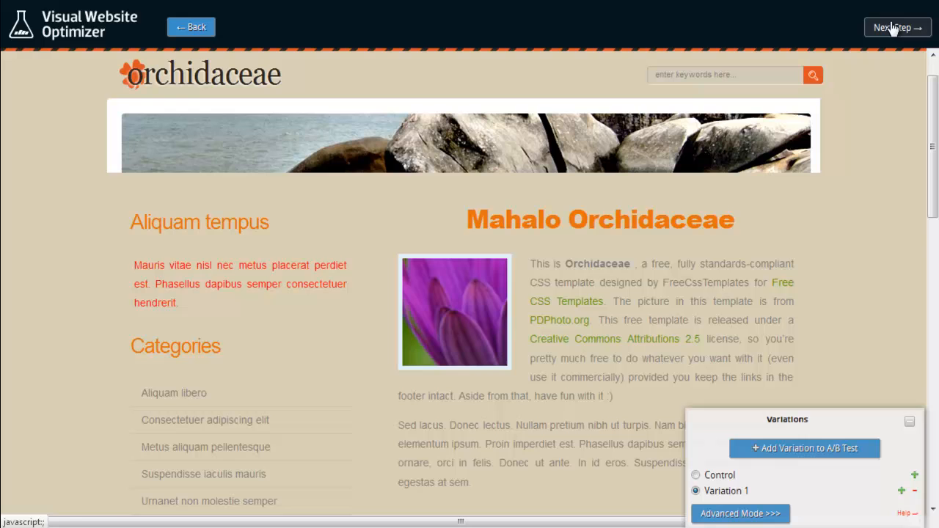
pyautogui.click(896, 27)
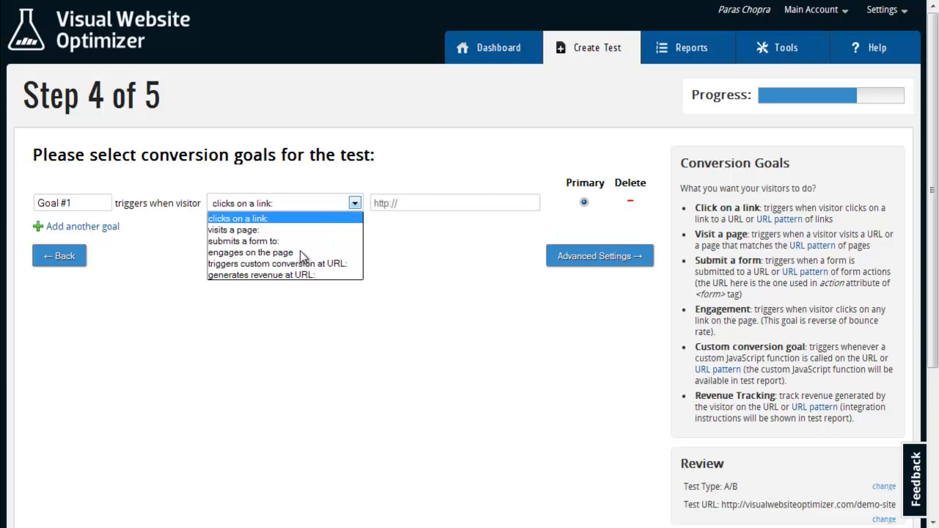
pyautogui.click(252, 252)
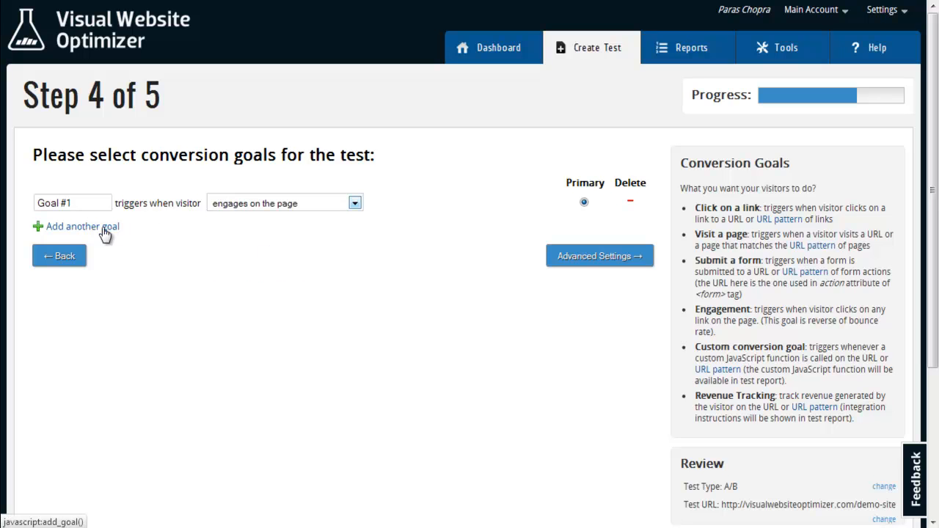
pyautogui.click(82, 226)
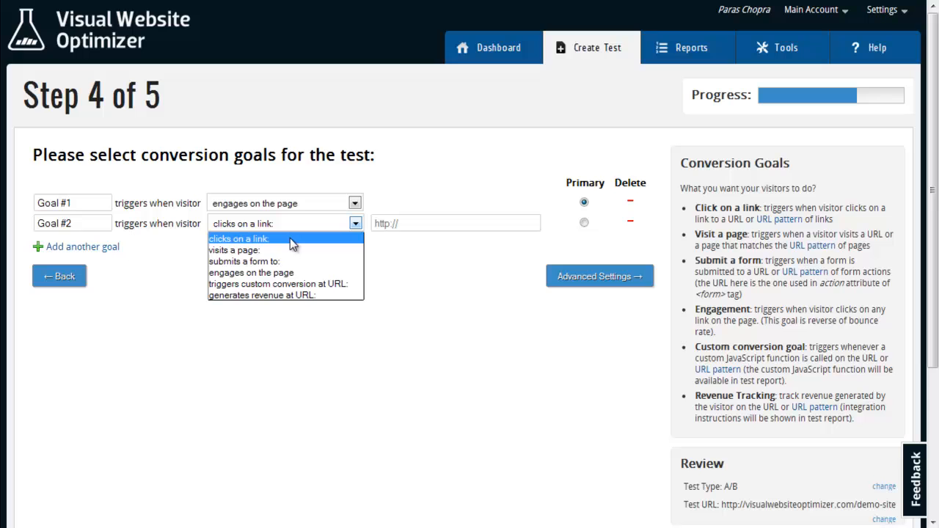
pyautogui.click(238, 239)
pyautogui.write('http://www.wingify.com')
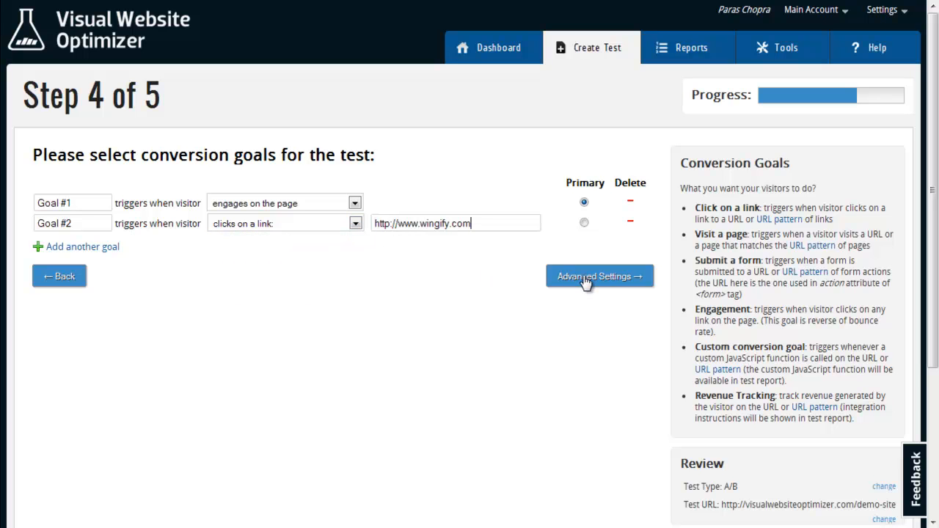
pyautogui.click(599, 275)
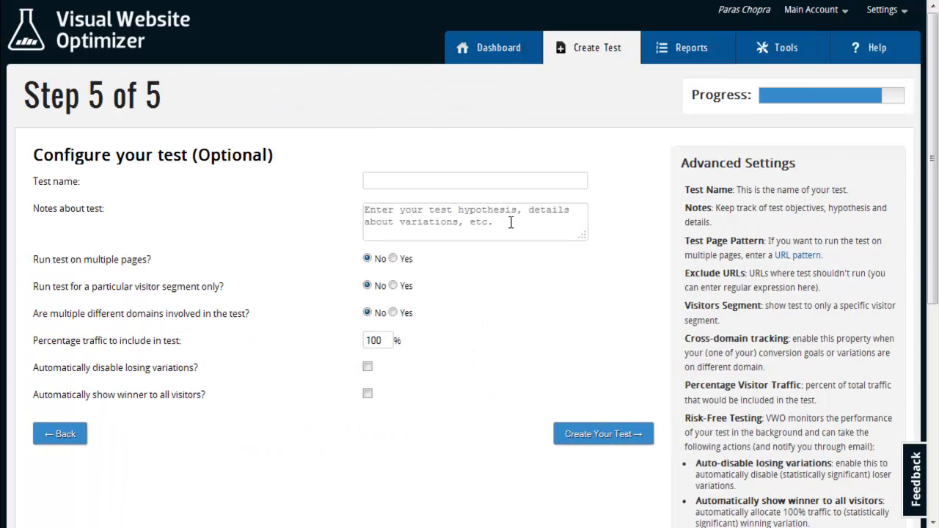
# Step: Enter 'Demo Test' as the test name and create the test
pyautogui.write('Demo')
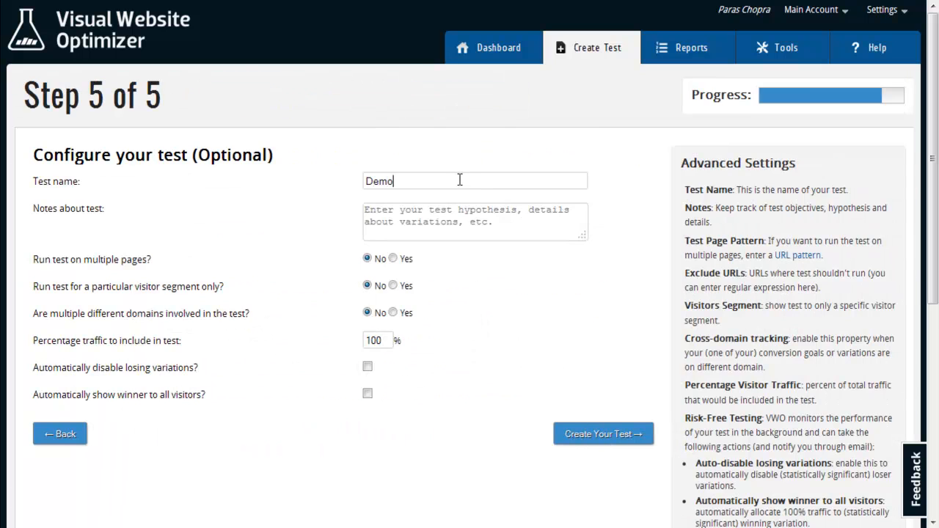
pyautogui.write('Test')
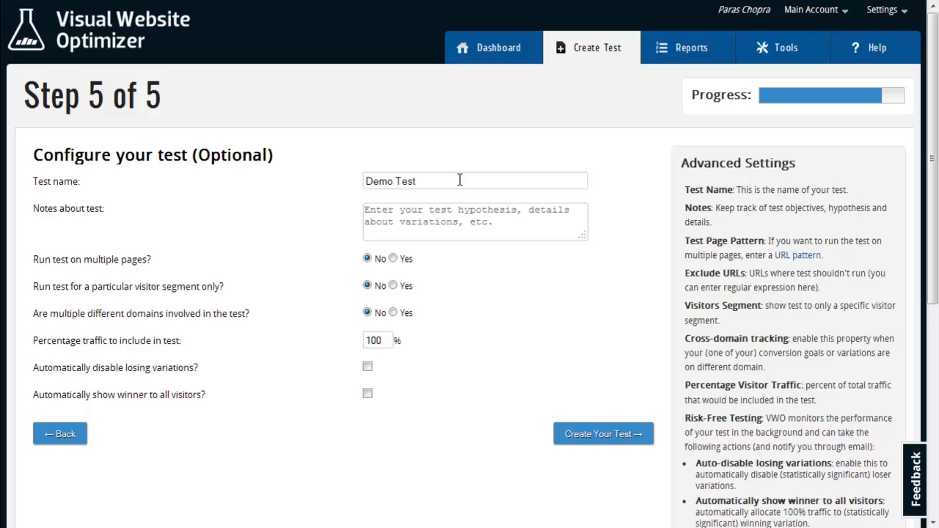
pyautogui.moveTo(603, 435)
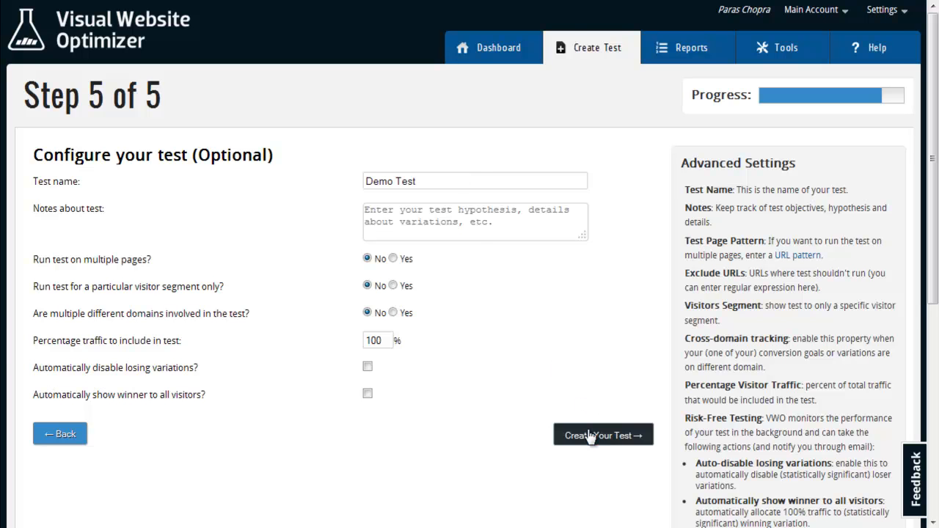
pyautogui.click(603, 434)
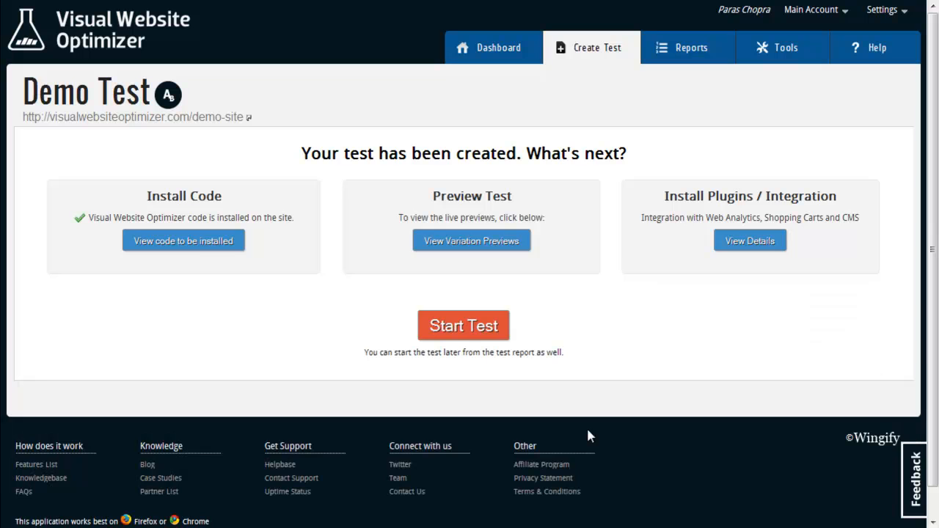
pyautogui.moveTo(462, 329)
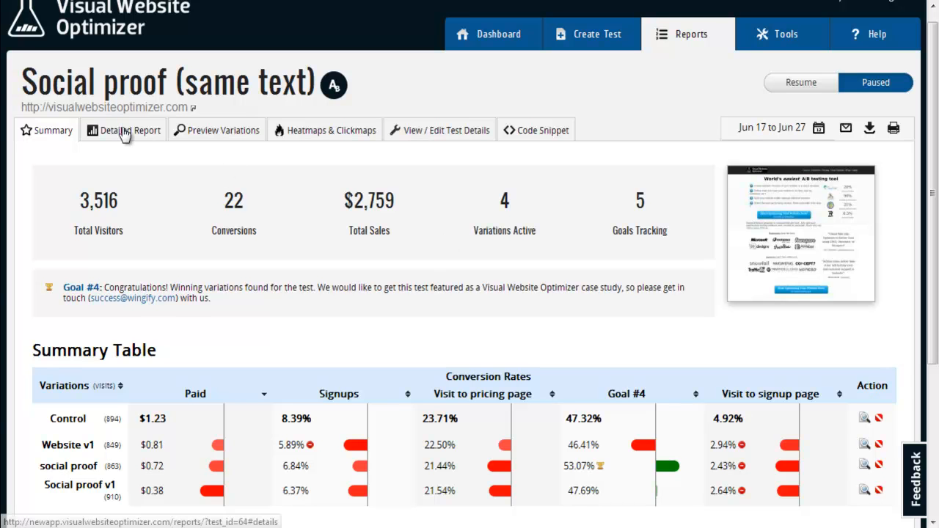
# Step: Chart the pricing-page and signup-page goals in the detailed report, then open the heatmap
pyautogui.click(131, 130)
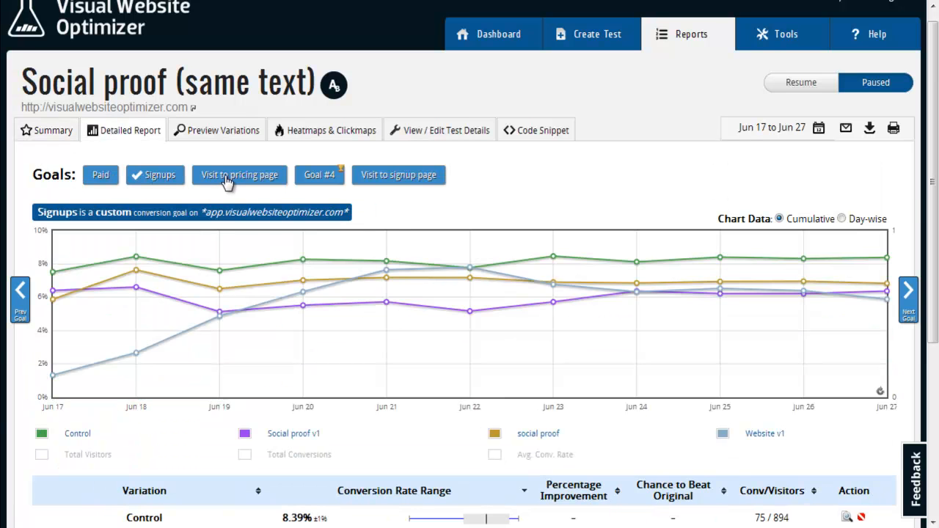
pyautogui.click(398, 175)
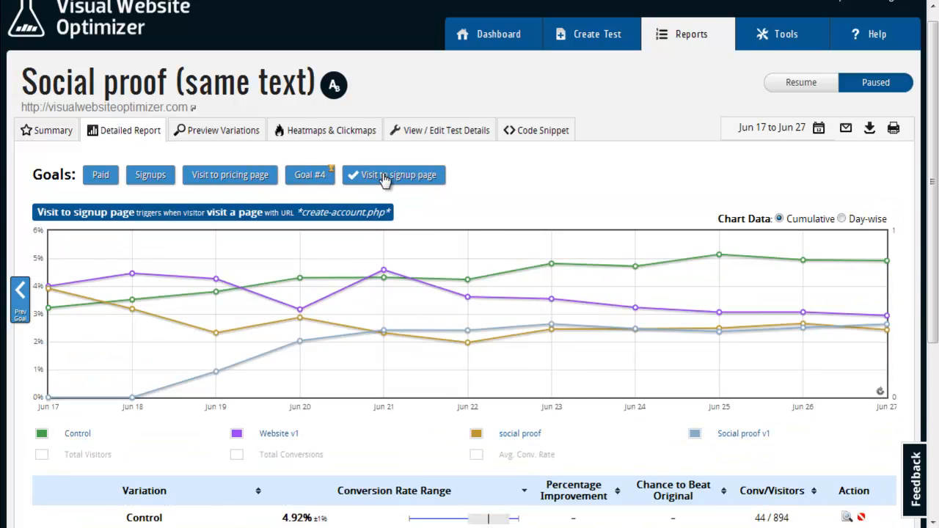
pyautogui.click(222, 130)
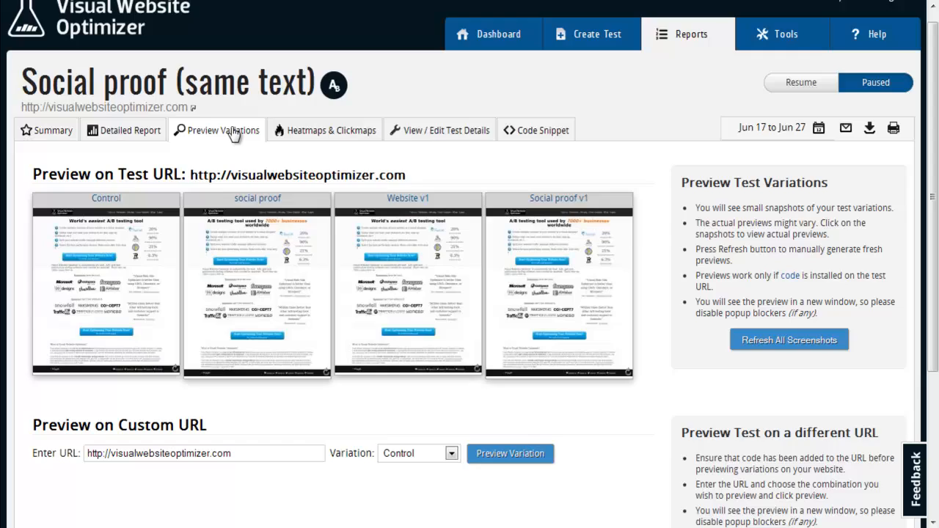
pyautogui.click(331, 130)
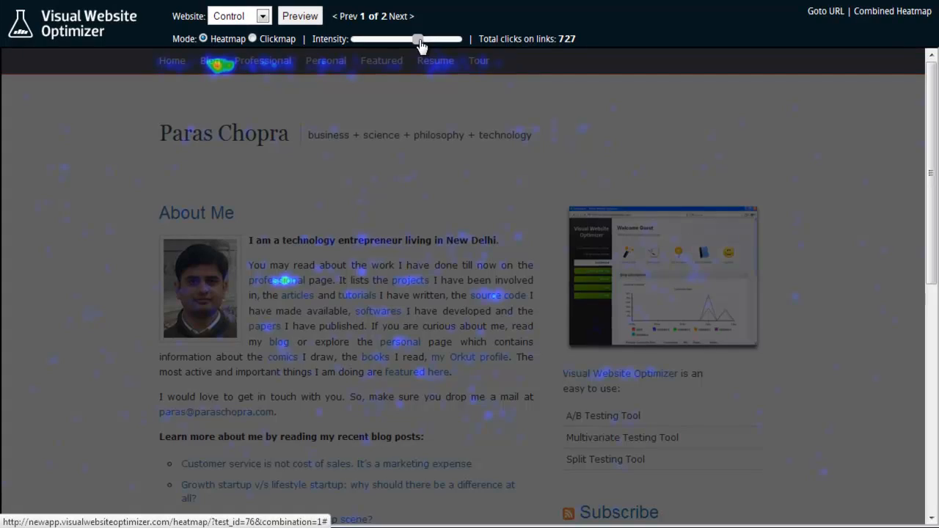
# Step: Adjust the heatmap intensity slider and switch the Control page to Clickmap mode
pyautogui.moveTo(419, 39); pyautogui.dragTo(462, 39)
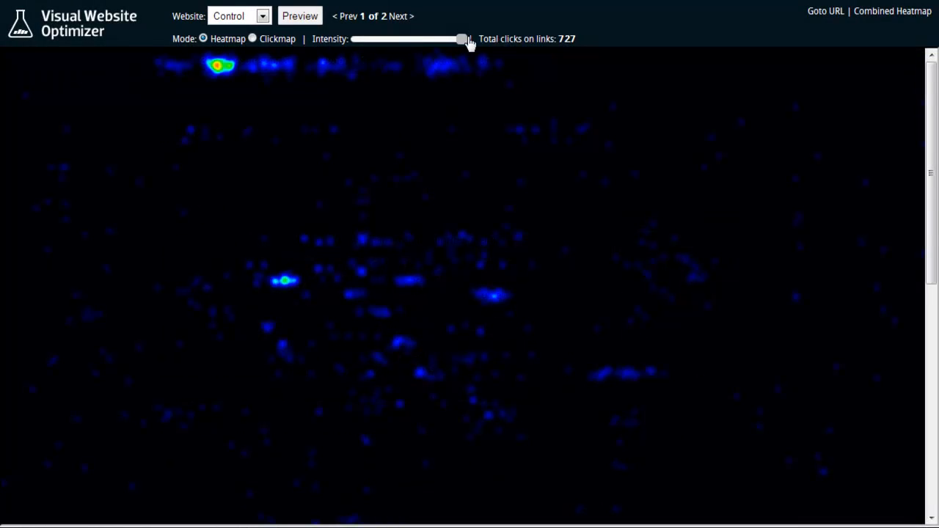
pyautogui.moveTo(462, 39); pyautogui.dragTo(417, 39)
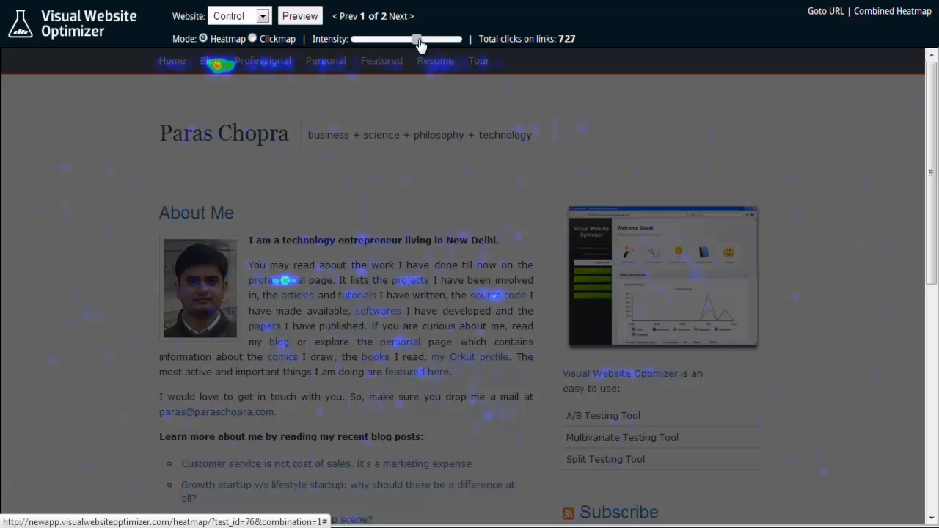
pyautogui.click(252, 38)
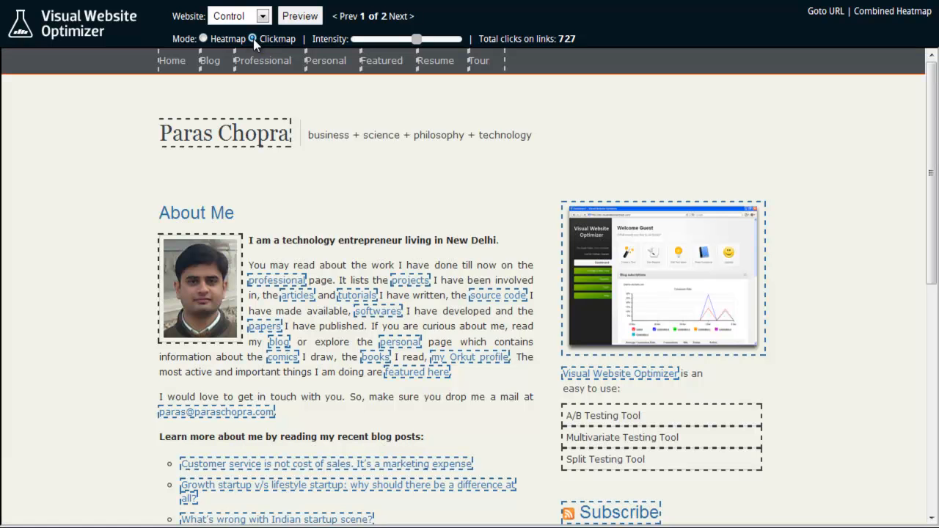
pyautogui.moveTo(272, 134)
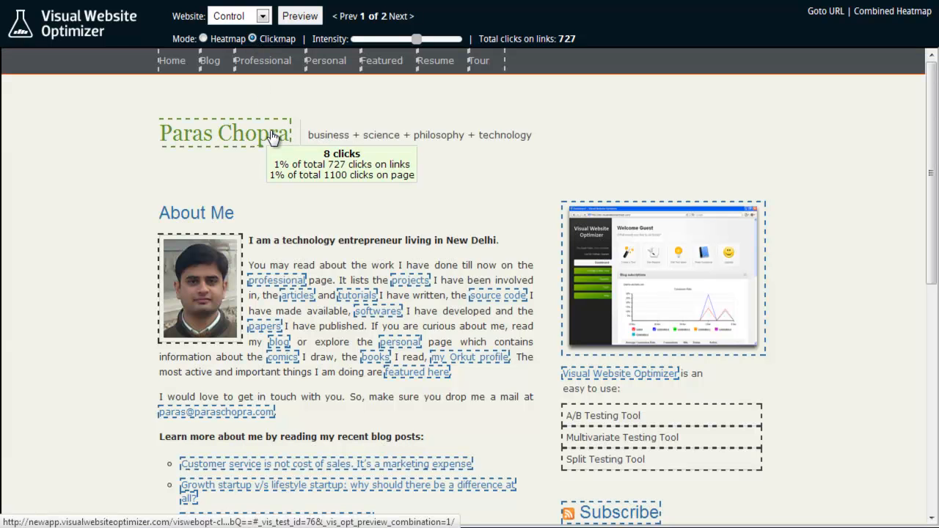
pyautogui.moveTo(602, 290)
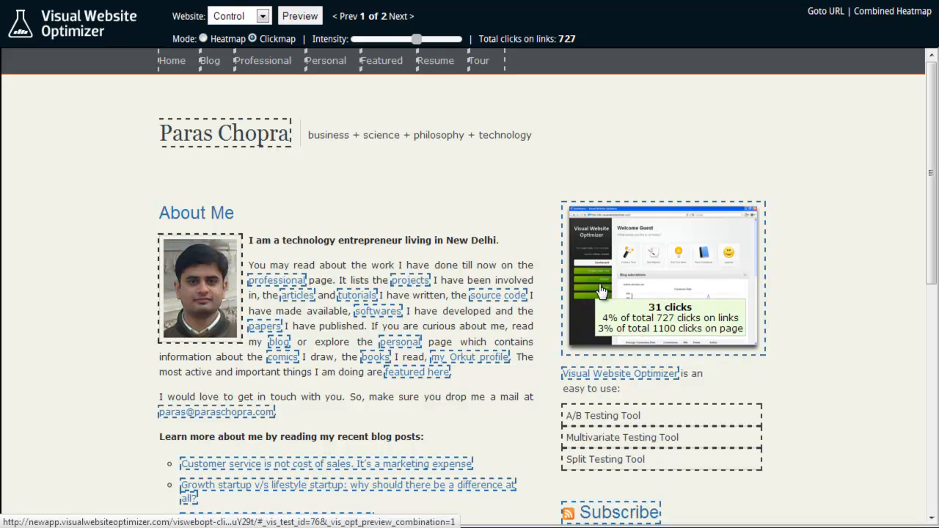
pyautogui.moveTo(608, 374)
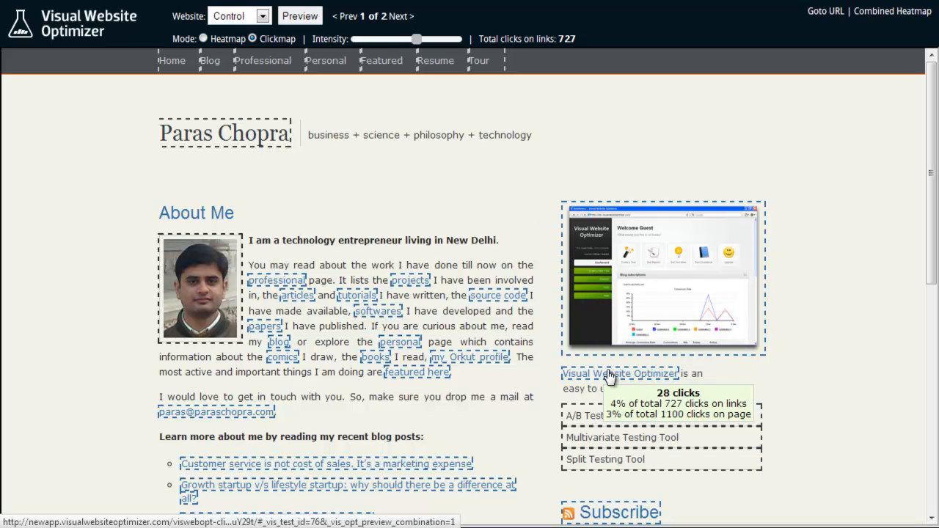